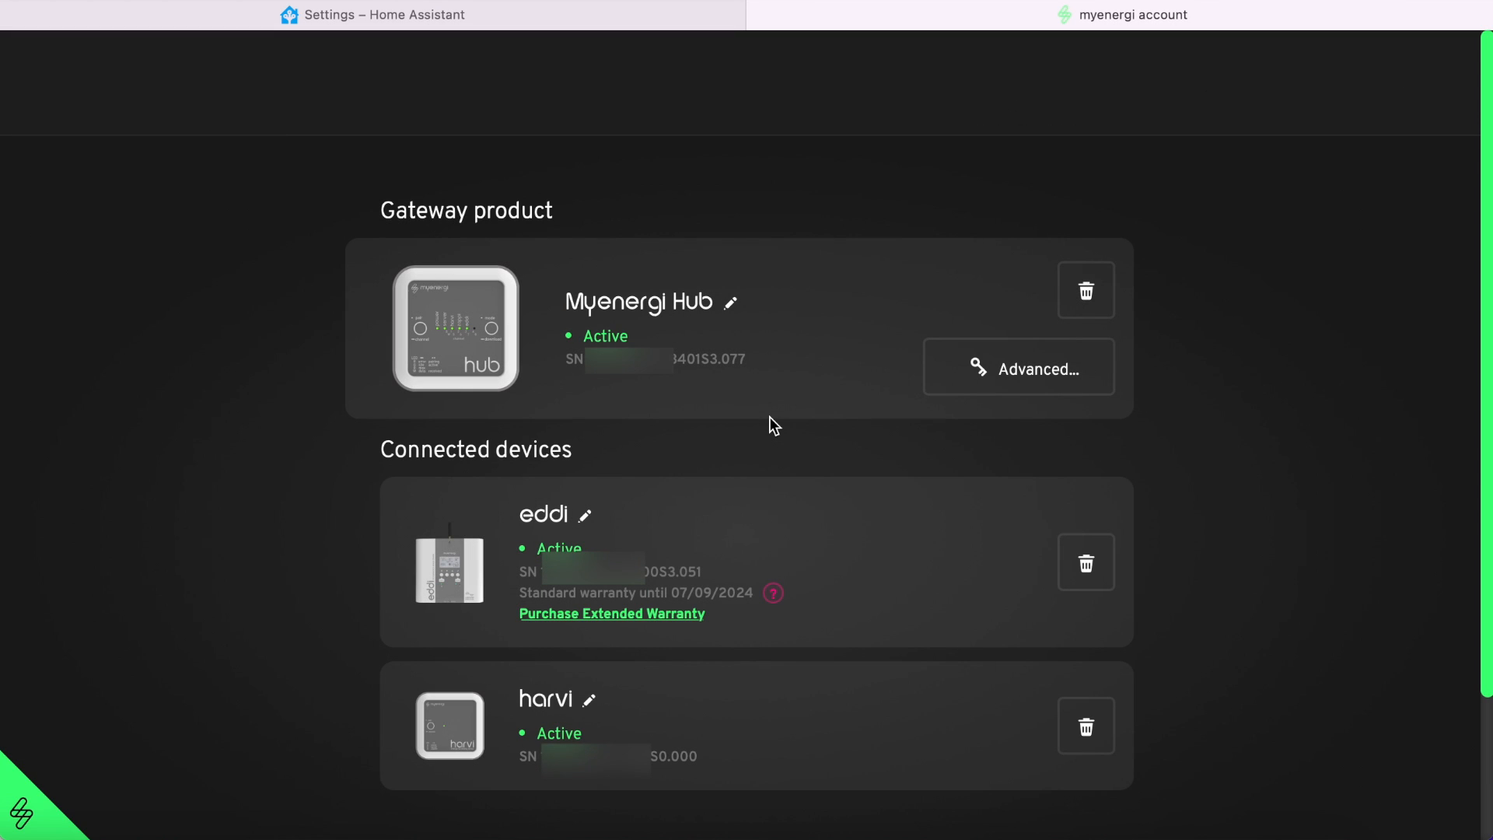
Open the Myenergi Hub gateway's Advanced options, where a new API key can be generated
click(1019, 367)
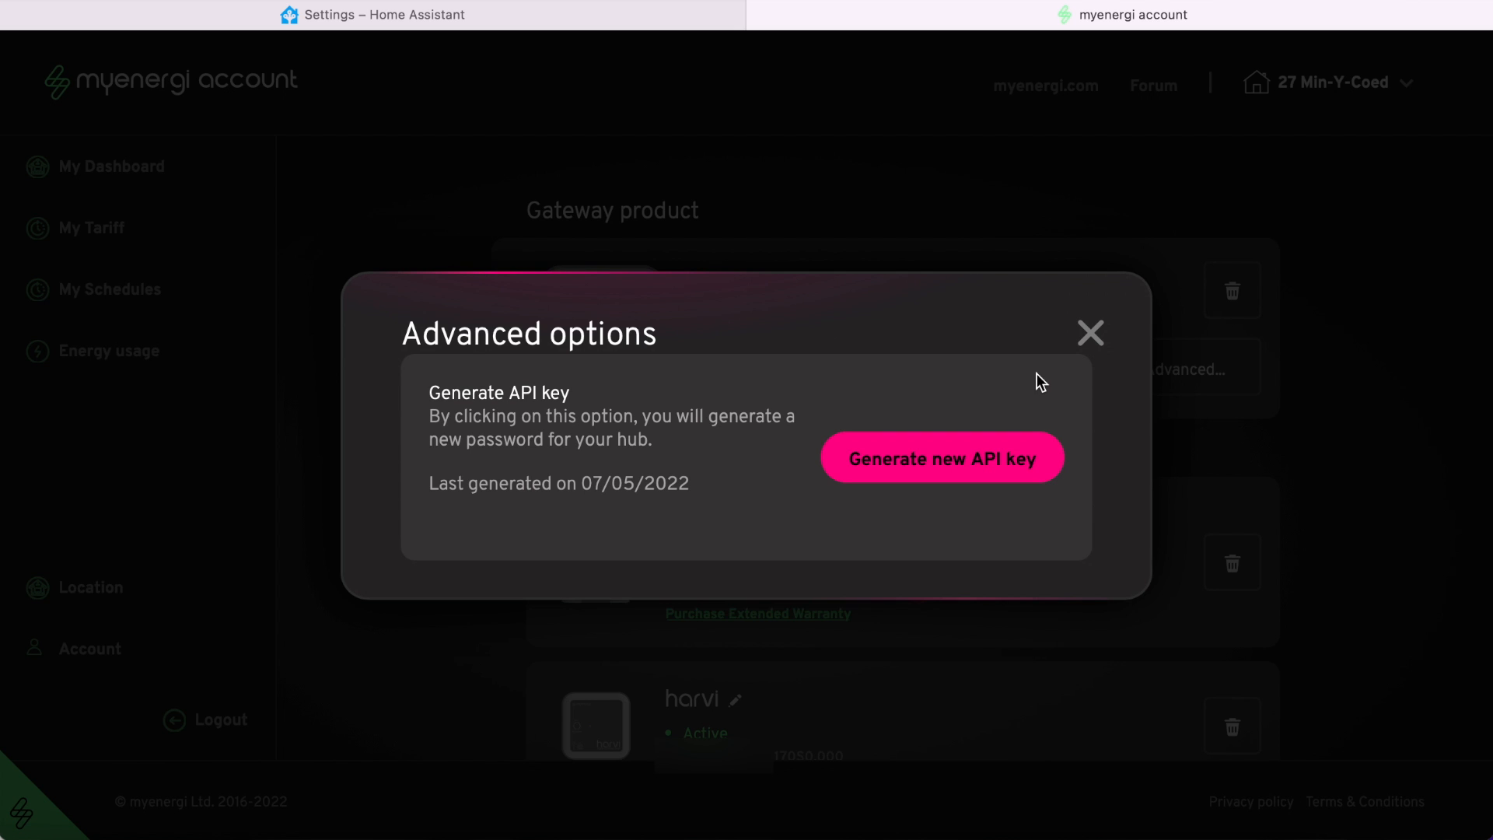
mouse_move(1008, 470)
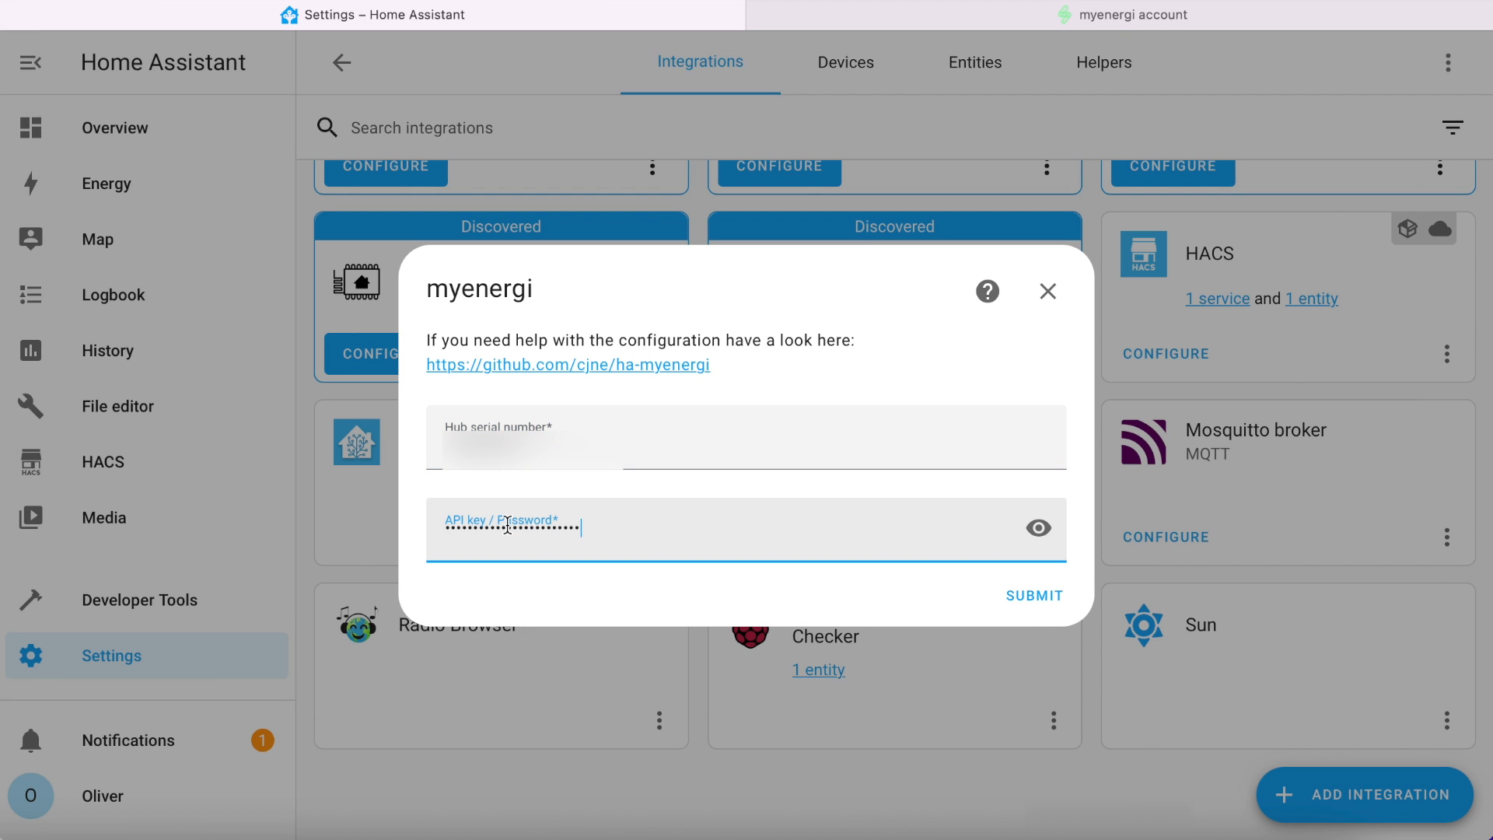
Submit the hub serial number and API key so the myenergi integration is created
click(1035, 595)
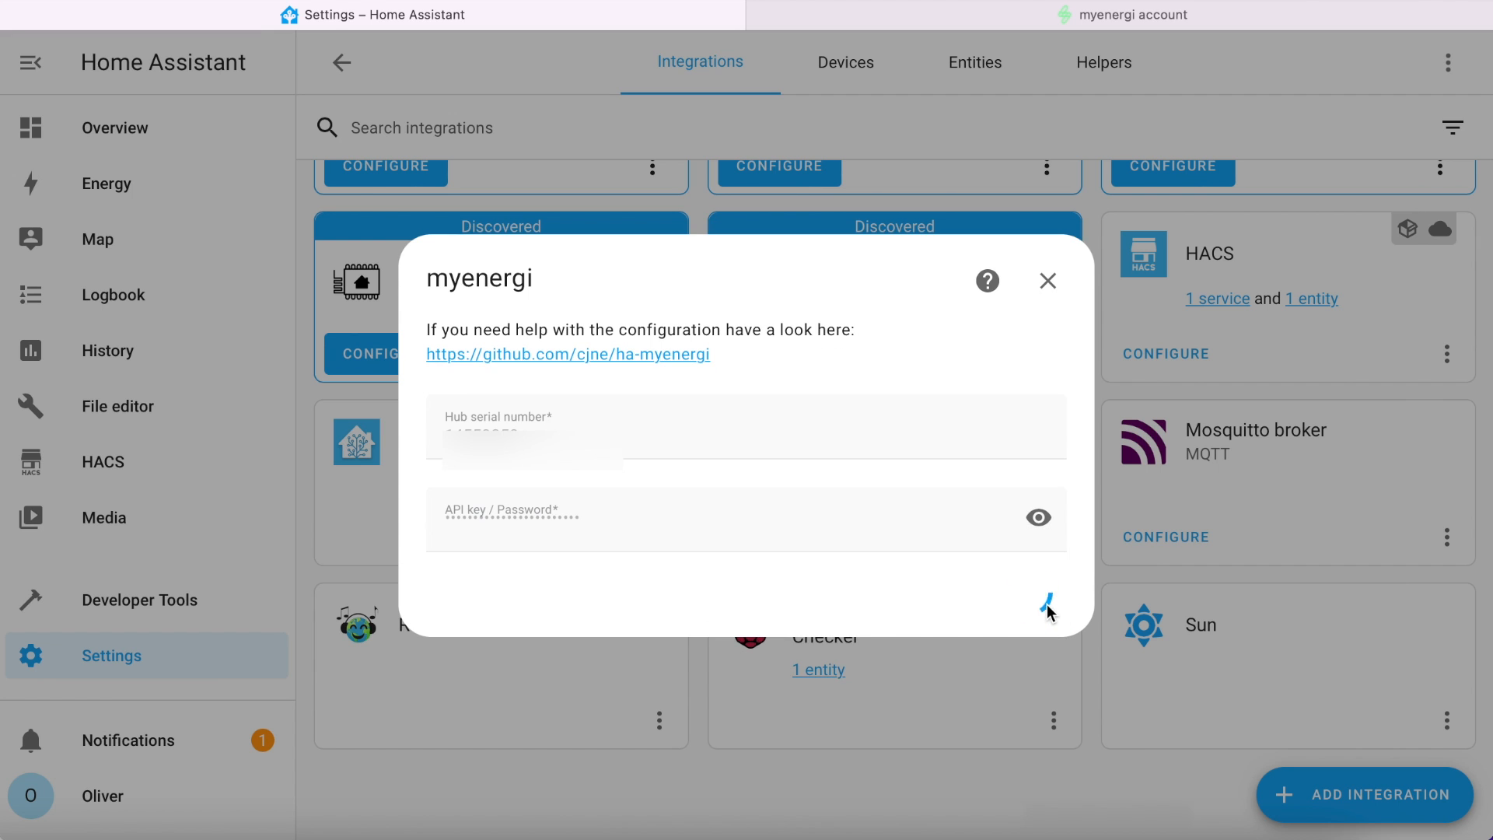
click(1051, 604)
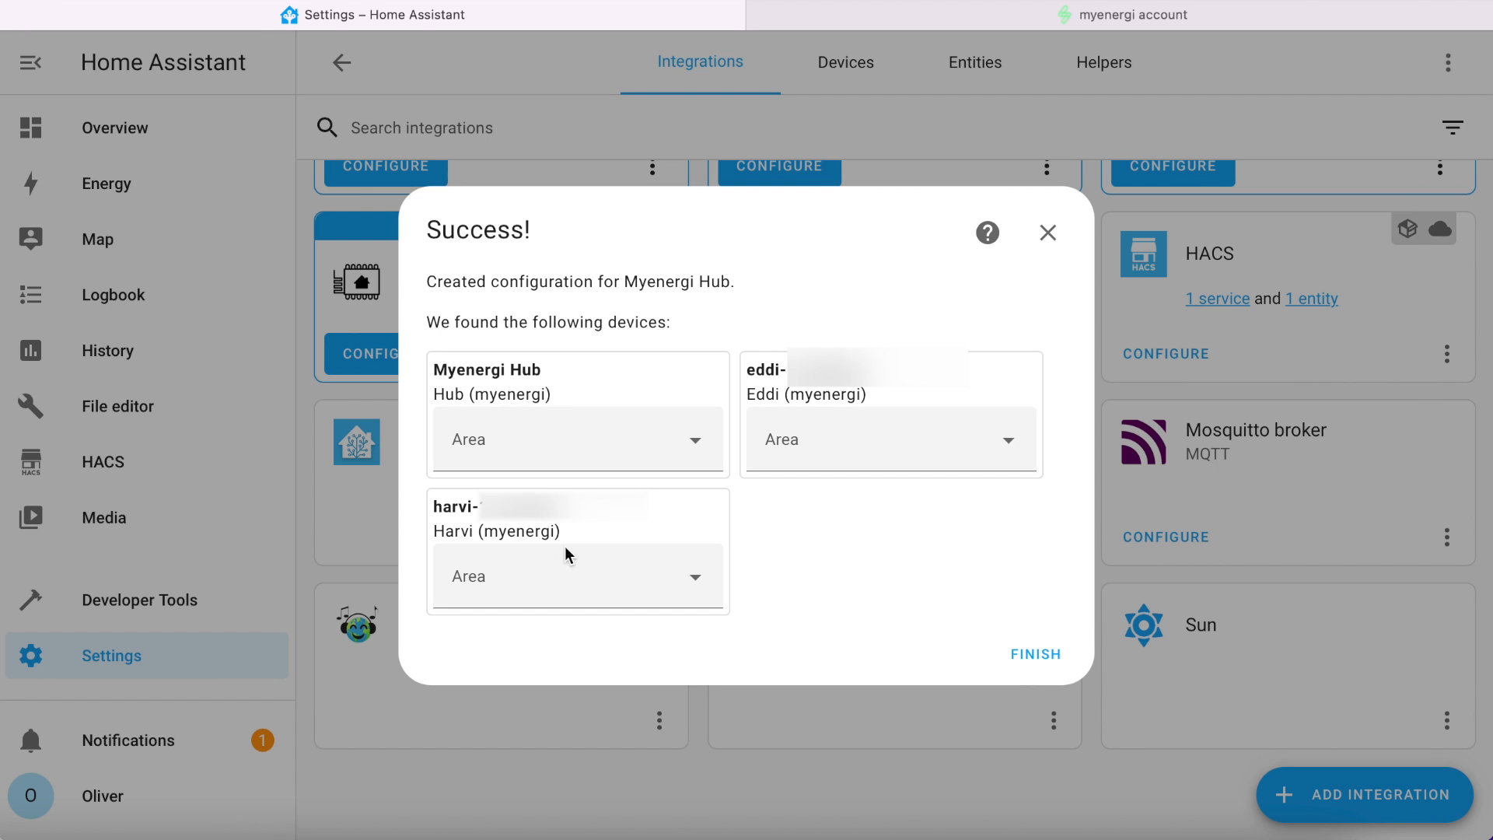
mouse_move(1047, 674)
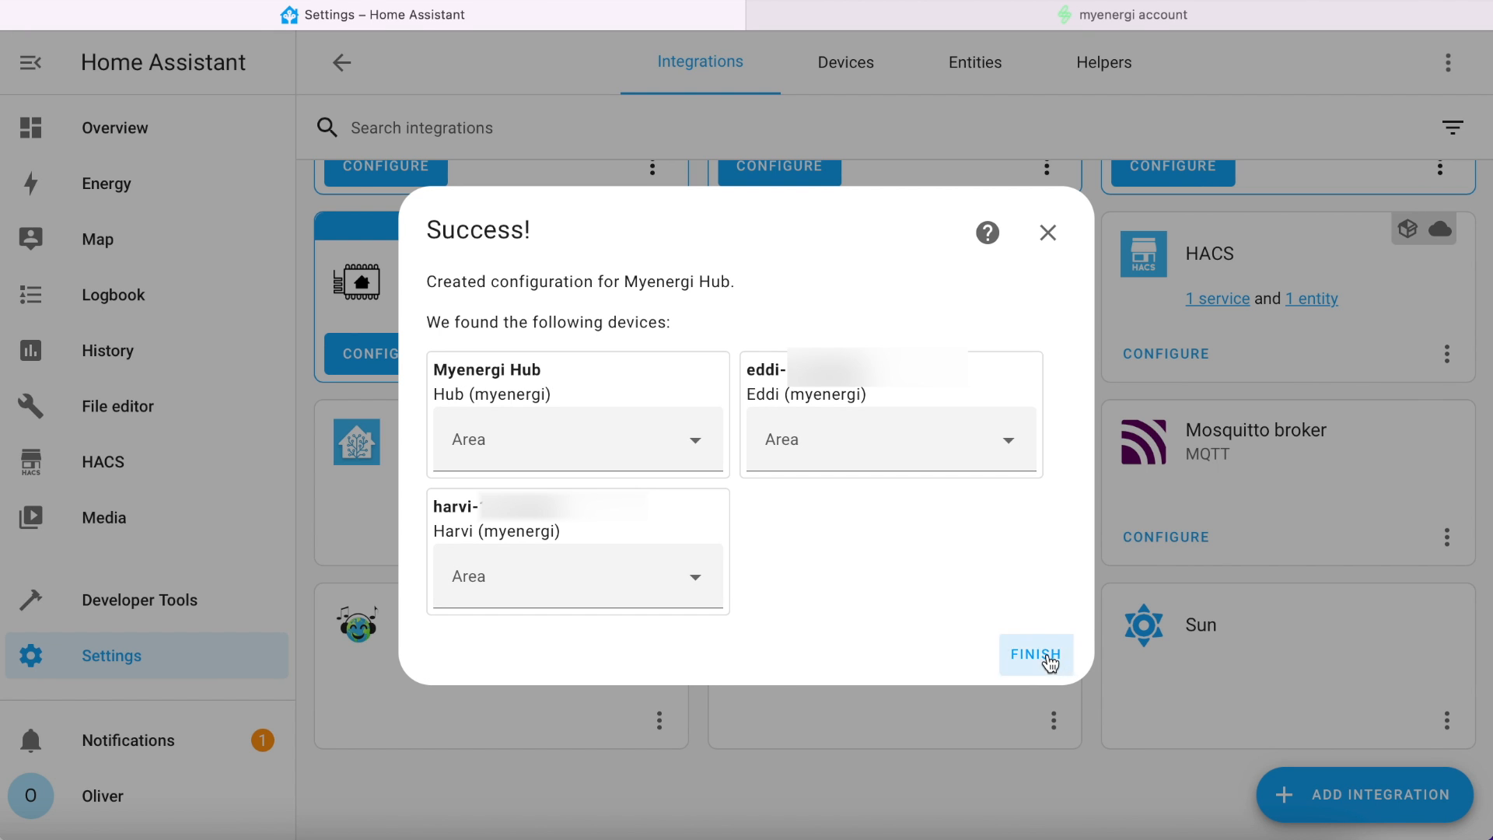
Finish the setup and list the Myenergi Hub's 3 devices: eddi, harvi and hub
click(1036, 654)
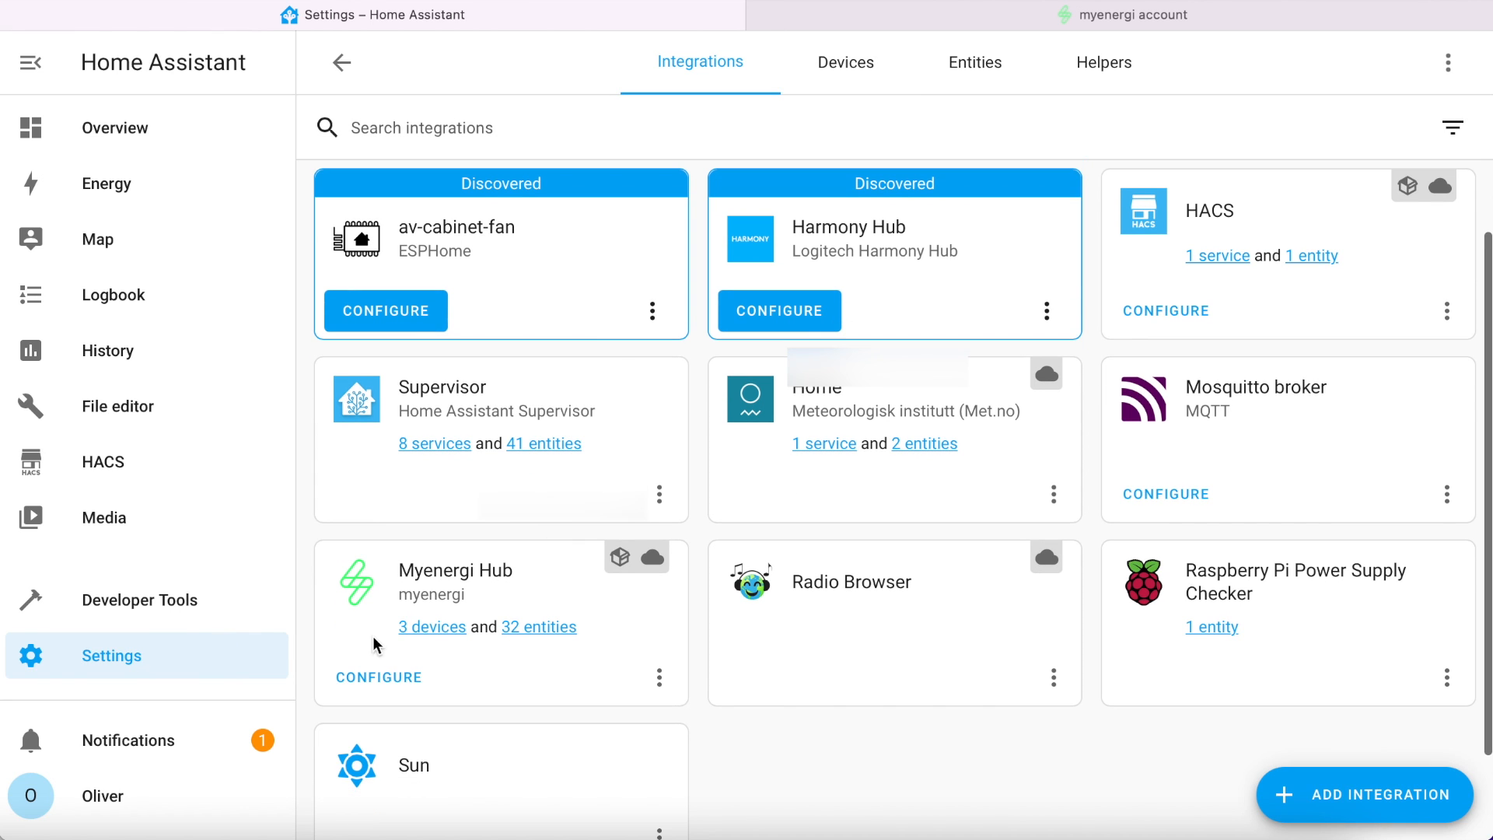
mouse_move(430, 635)
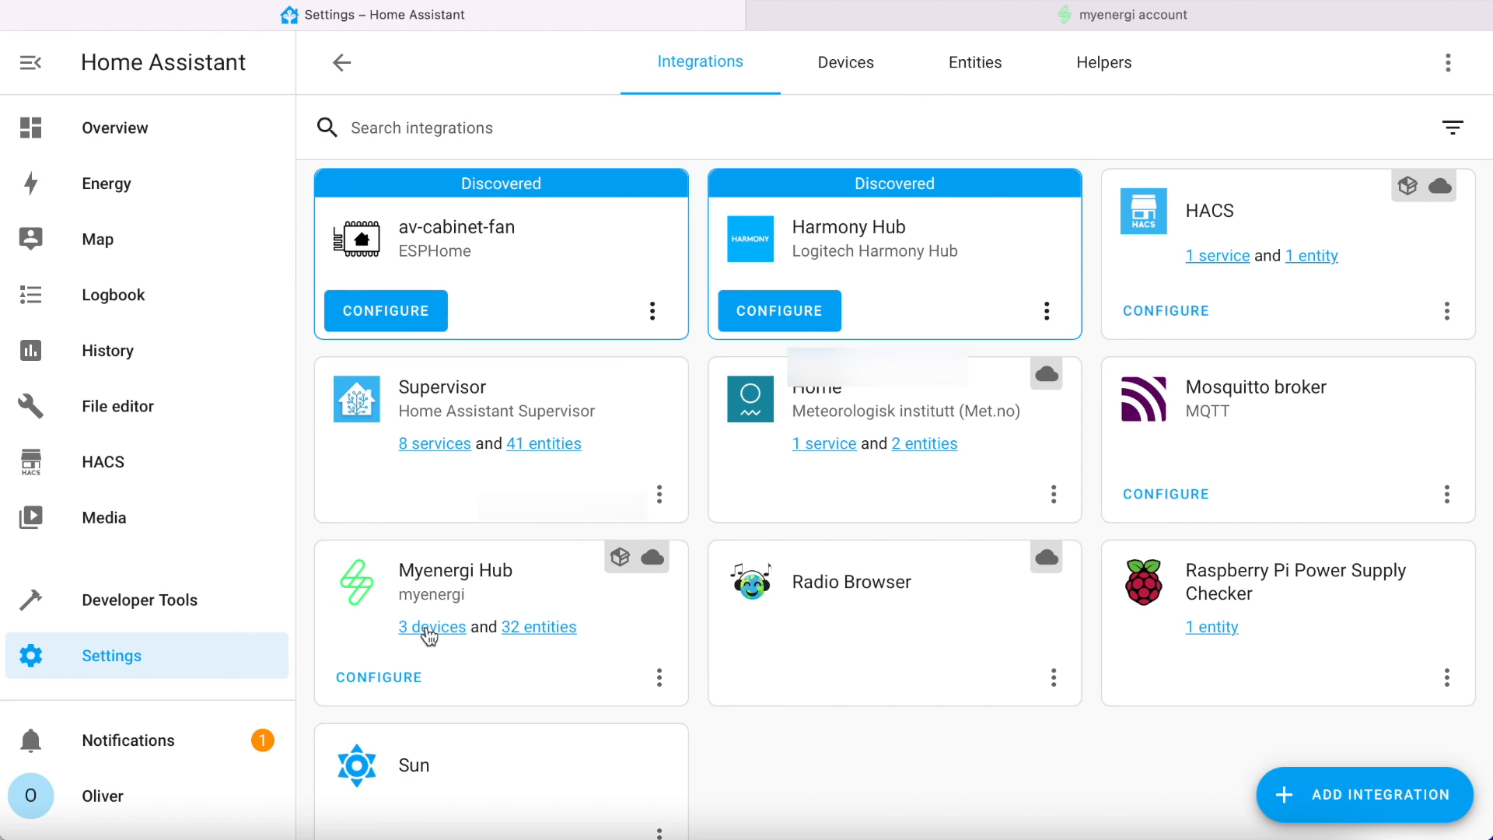
click(431, 627)
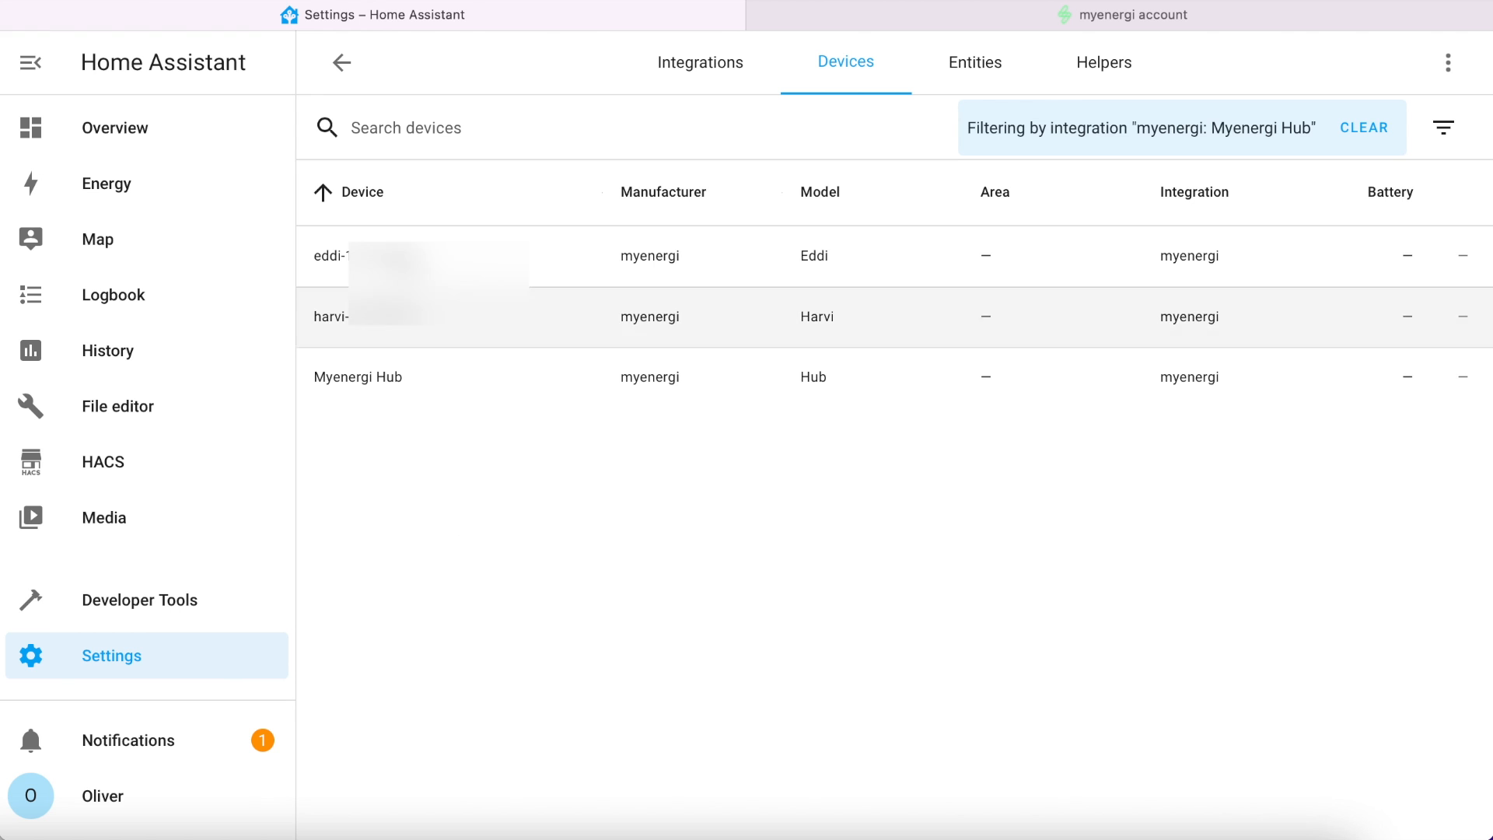